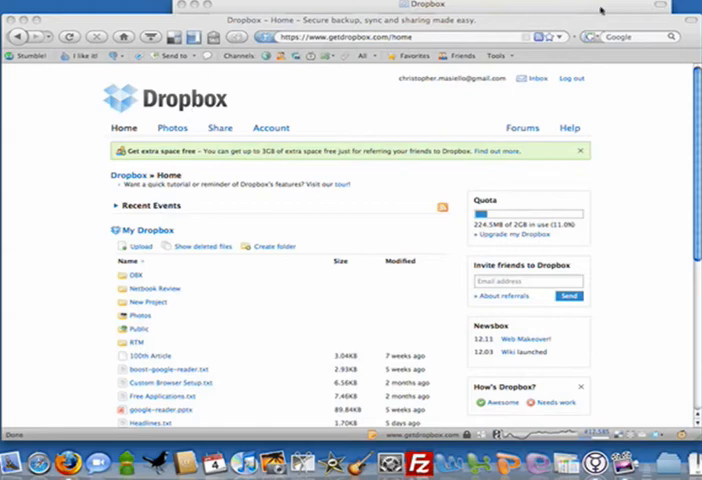
pyautogui.moveTo(602, 12)
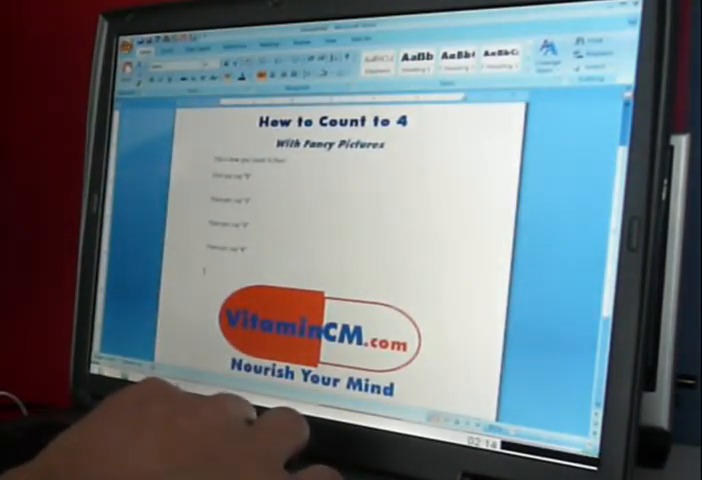
# Step: Save the How to Count to 4 document (counting.doc) into the Dropbox project folder
pyautogui.click(130, 50)
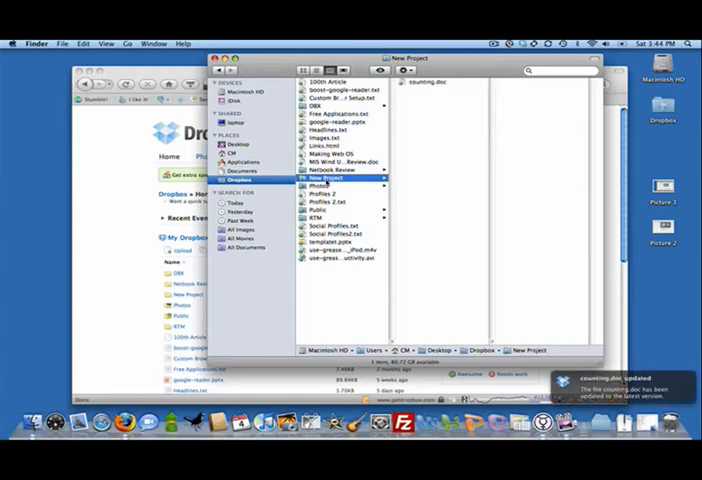
pyautogui.moveTo(410, 184)
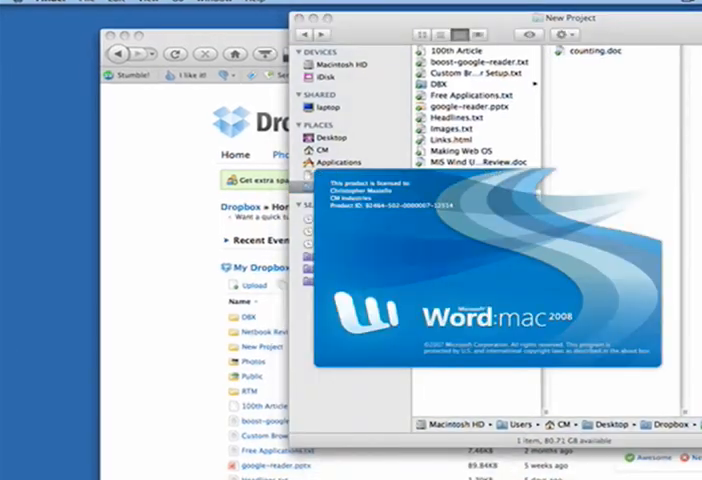
# Step: Open the synced counting.doc from Dropbox > New Project in Word for Mac
pyautogui.doubleClick(588, 48)
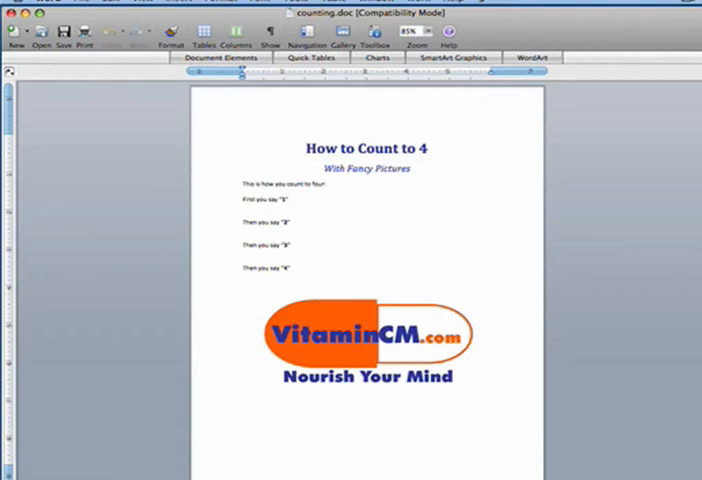
# Step: Drag 1.png, 2.png and dropbox_logo.png from the DBX folder into Dropbox > New Project
pyautogui.click(308, 148)
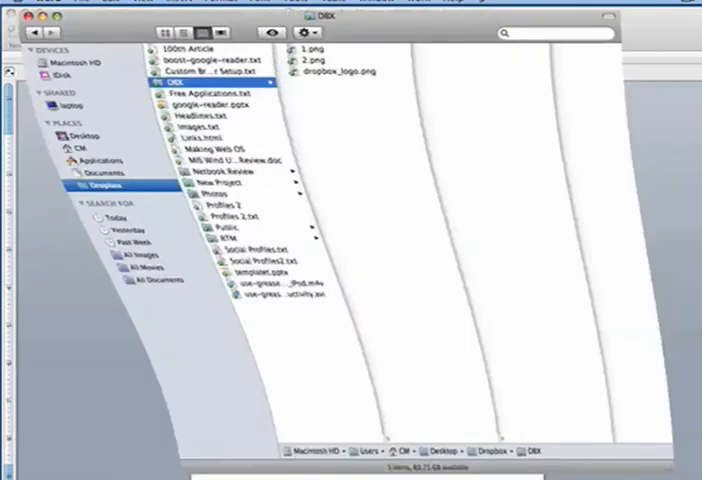
pyautogui.click(312, 48)
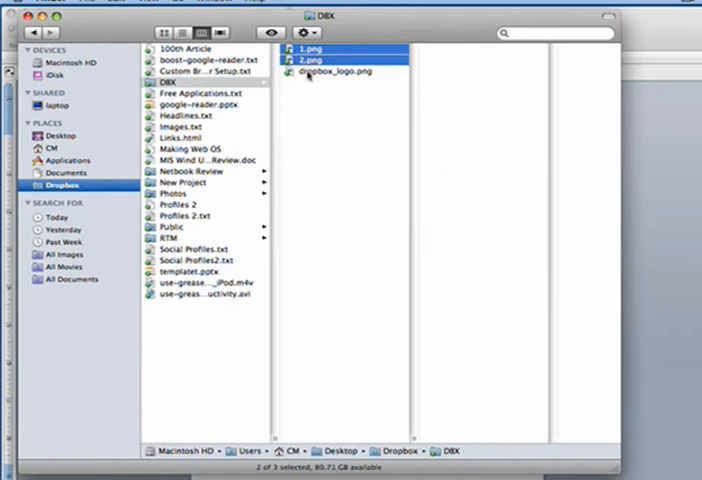
pyautogui.click(336, 72)
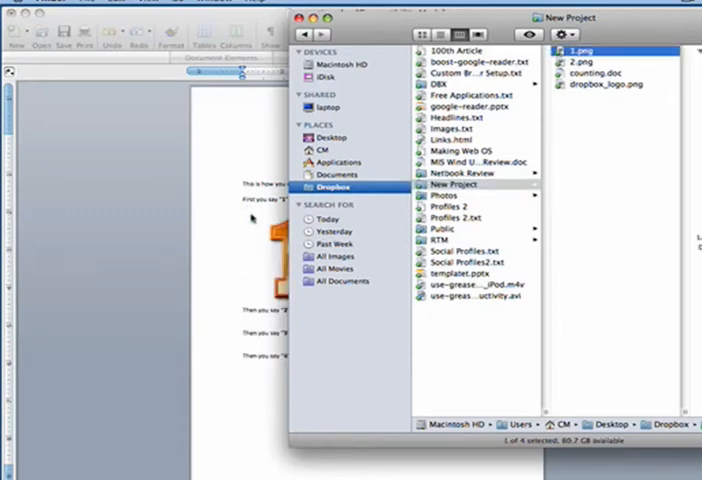
pyautogui.click(584, 62)
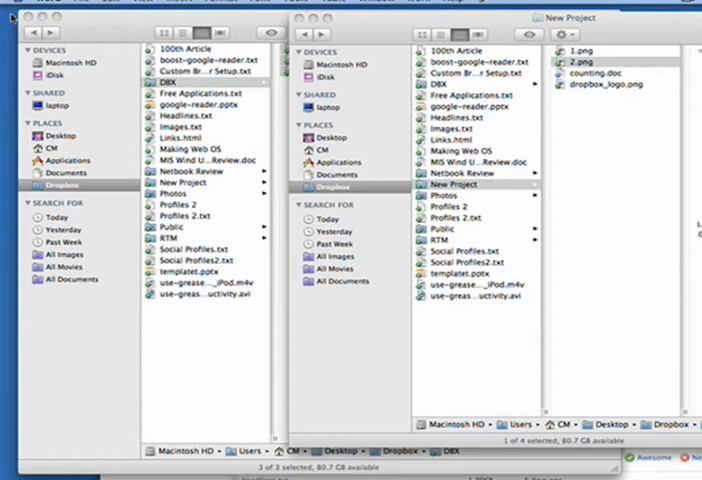
pyautogui.click(588, 64)
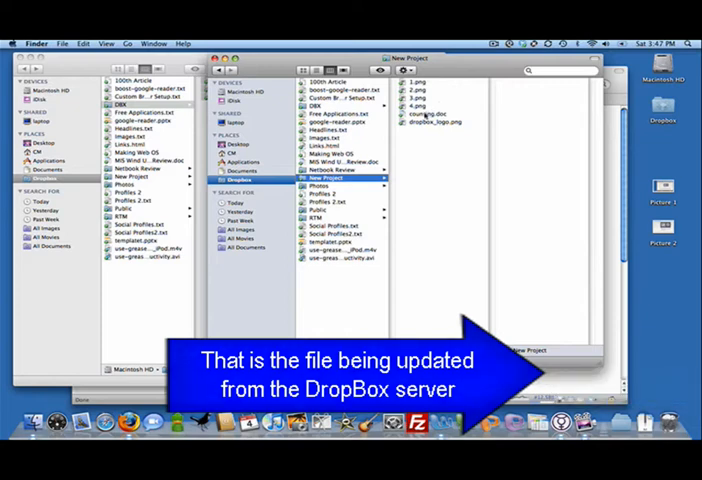
# Step: Check the updated counting.doc's details in Finder, then bring up the Dropbox website home page
pyautogui.click(428, 116)
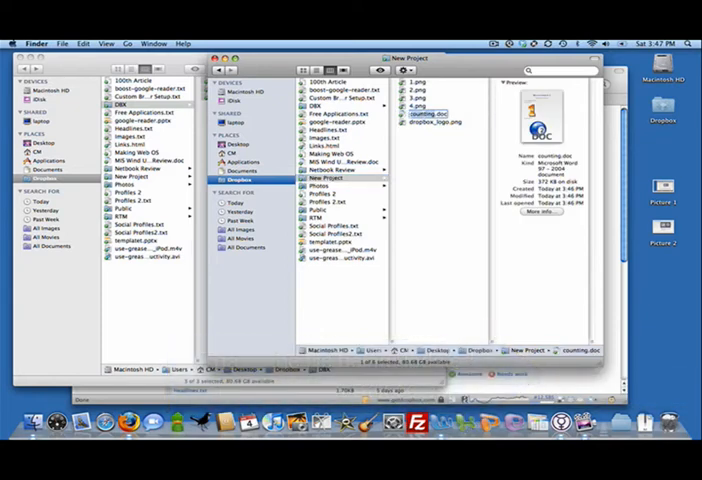
pyautogui.rightClick(424, 112)
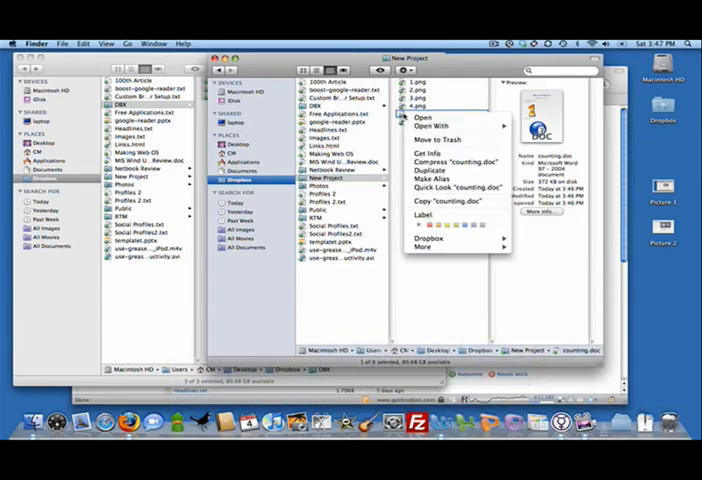
pyautogui.click(428, 120)
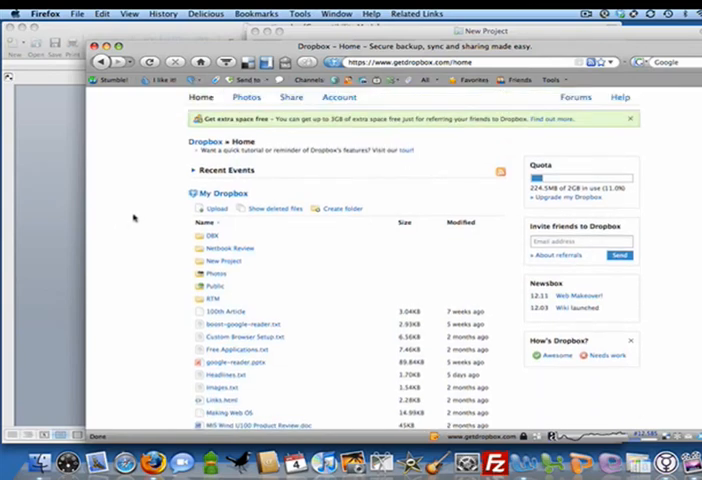
# Step: Create a shared folder named 'Client Project' and send the client's email an invitation
pyautogui.click(292, 104)
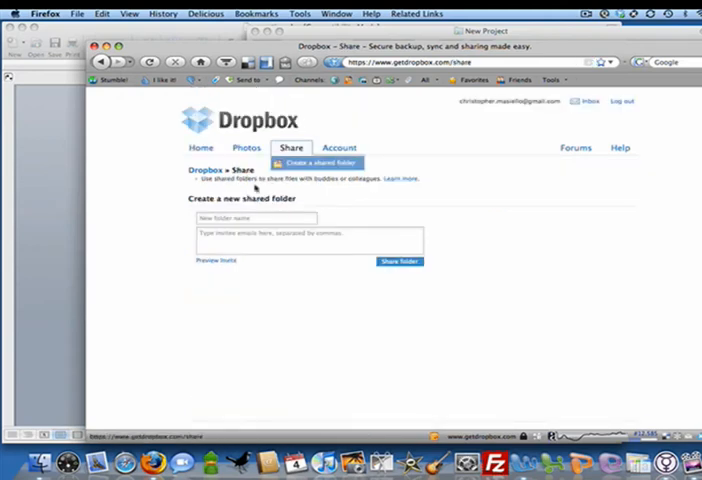
pyautogui.click(256, 218)
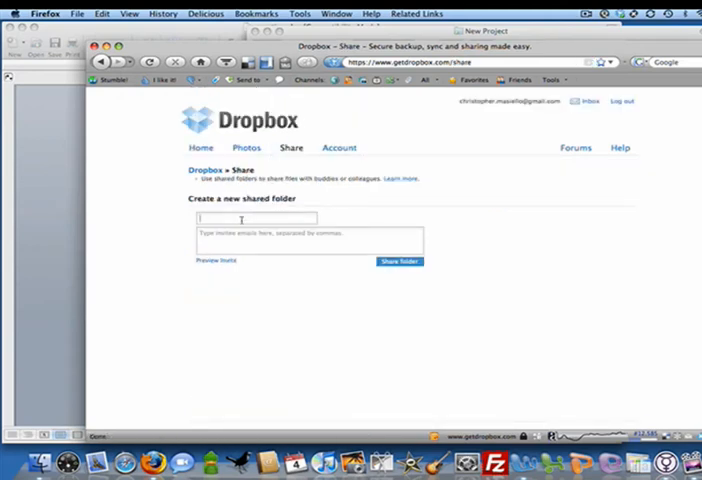
pyautogui.write('Client ff')
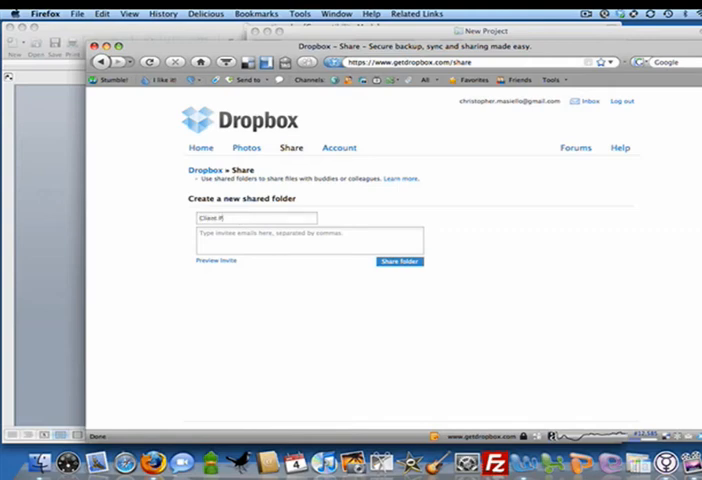
pyautogui.write('Project')
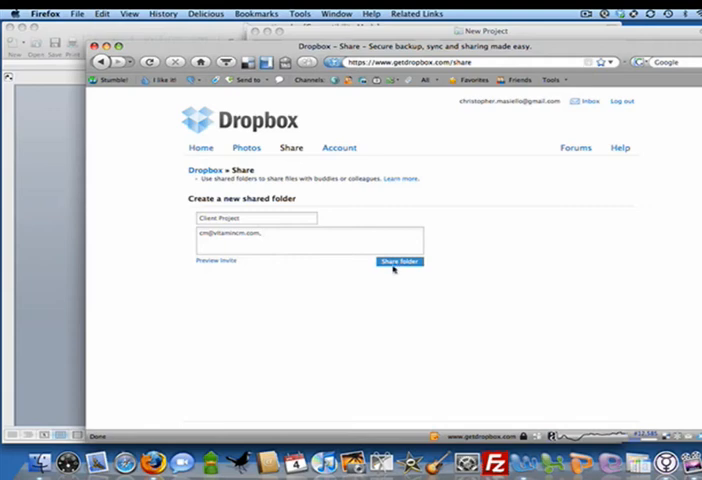
pyautogui.click(400, 260)
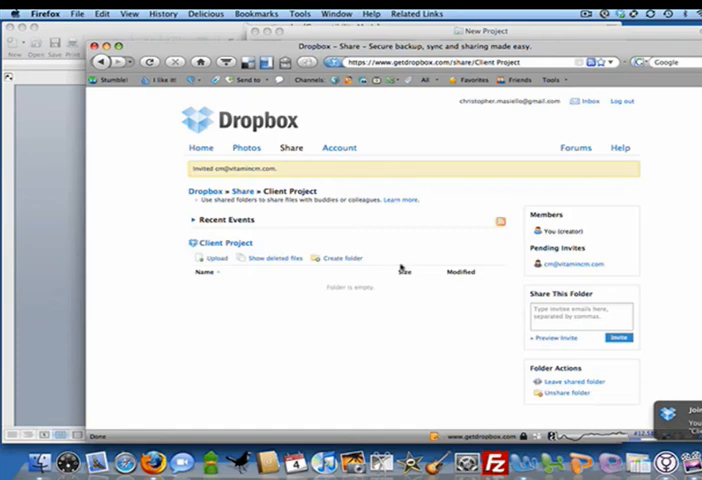
# Step: Switch to Finder and view the Client Project folder synced inside the local Dropbox folder
pyautogui.press('Cmd+Tab')
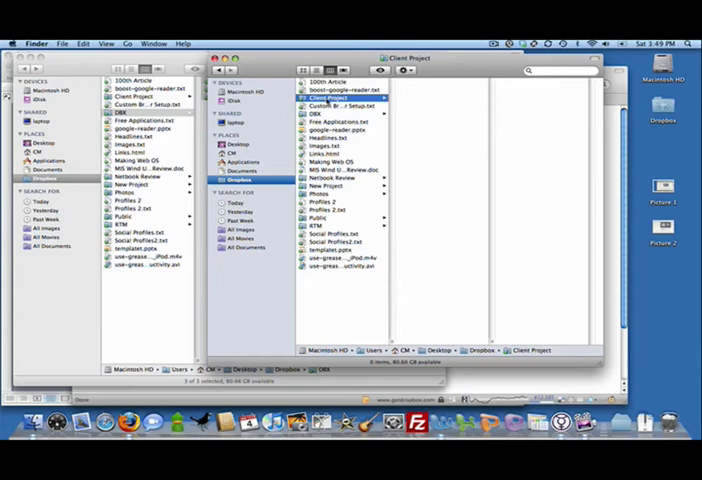
pyautogui.press('cmd+tab')
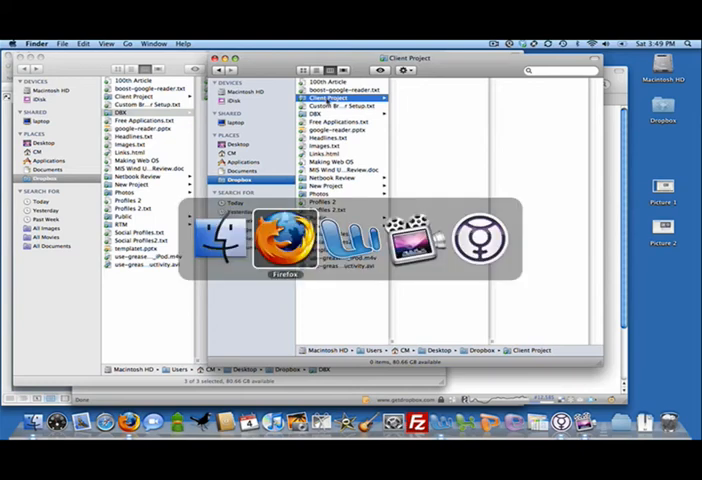
# Step: Return to the Dropbox Client Project share page listing its pending invitation
pyautogui.click(284, 240)
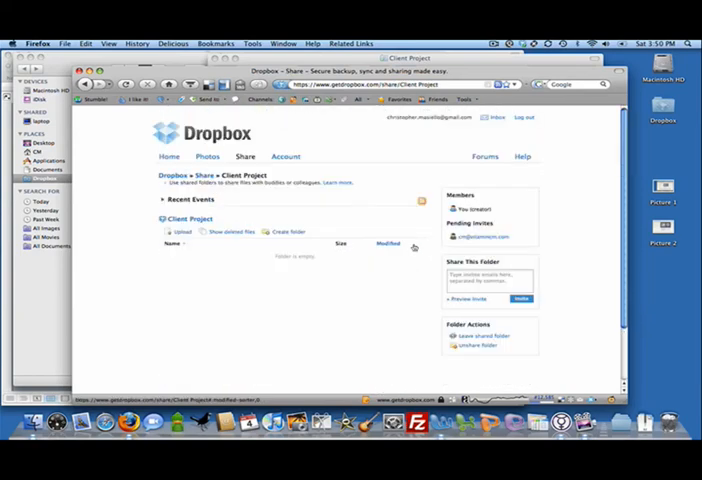
pyautogui.moveTo(408, 246)
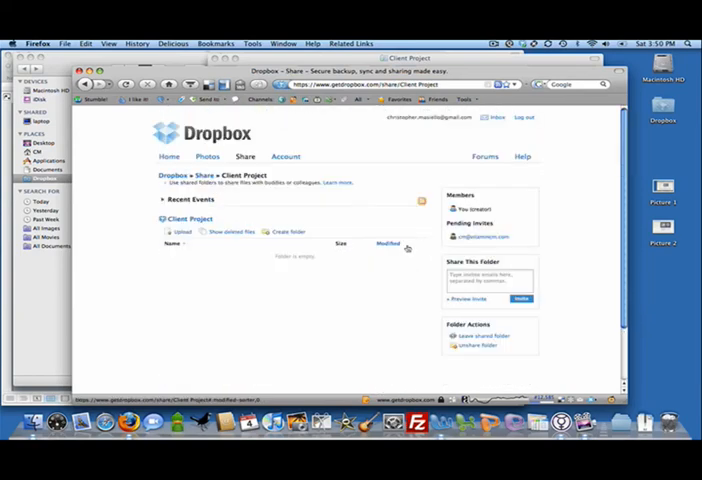